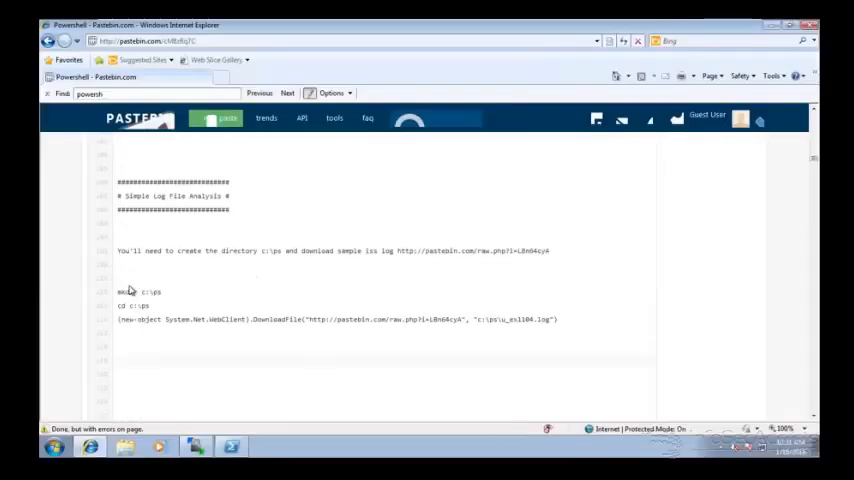
{"action": "mouse_move", "coordinate": [192, 246]}
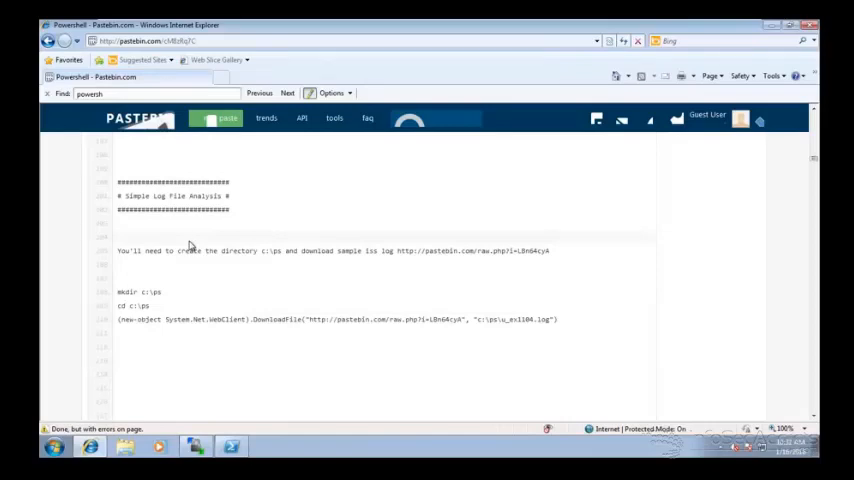
- Change into the c:\po folder and run the WebClient DownloadFile command fetching the sample log
{"action": "left_click", "coordinate": [232, 446]}
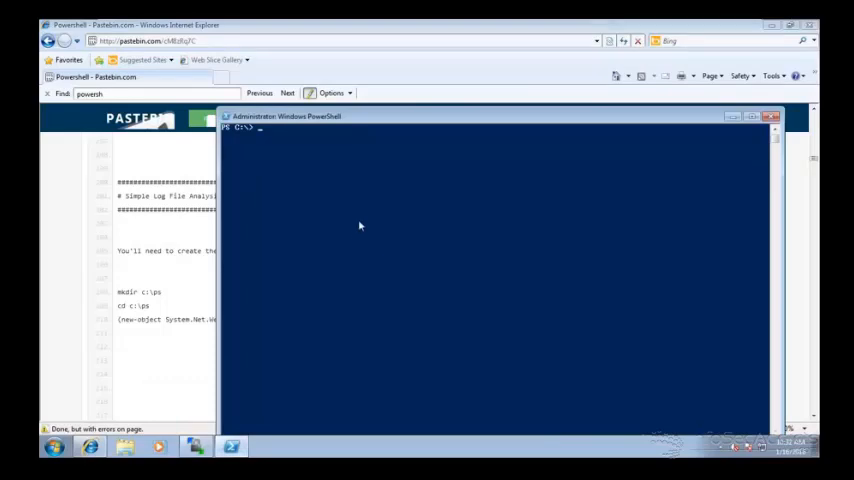
{"action": "type", "text": "cd os"}
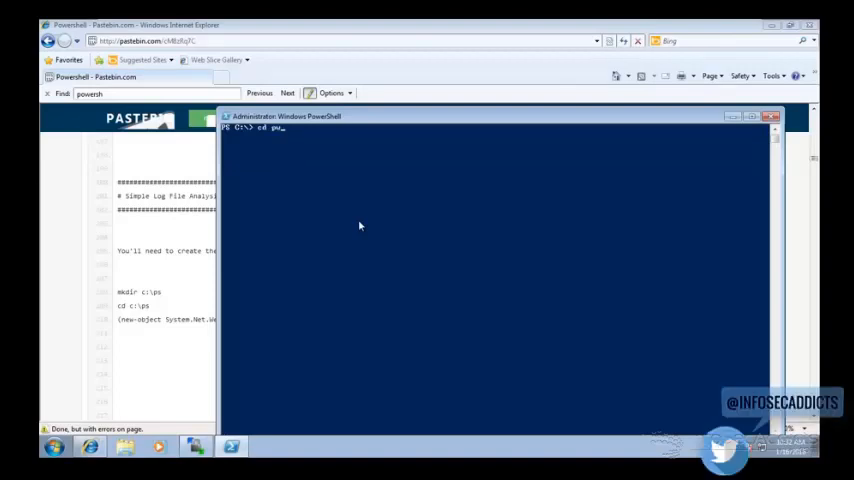
{"action": "key", "text": "Return"}
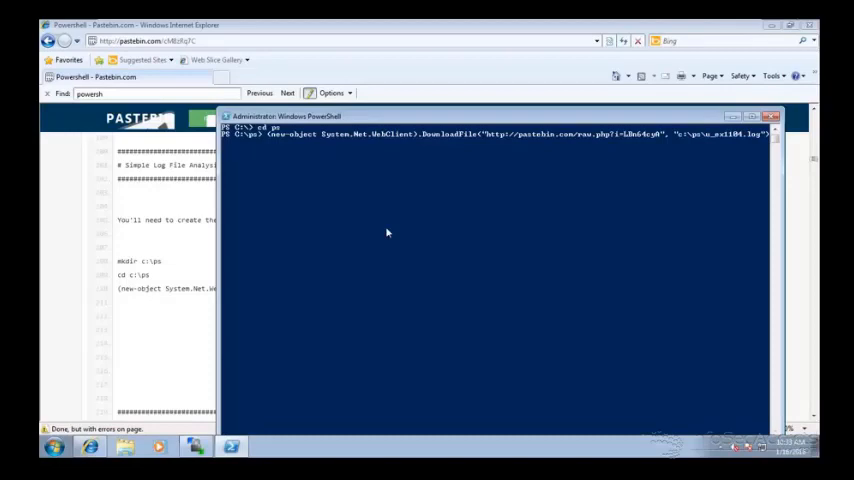
{"action": "key", "text": "Return"}
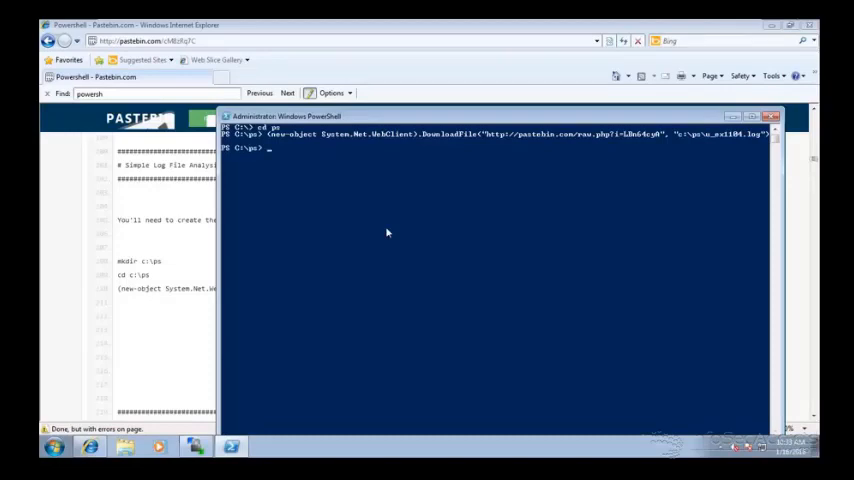
{"action": "mouse_move", "coordinate": [188, 348]}
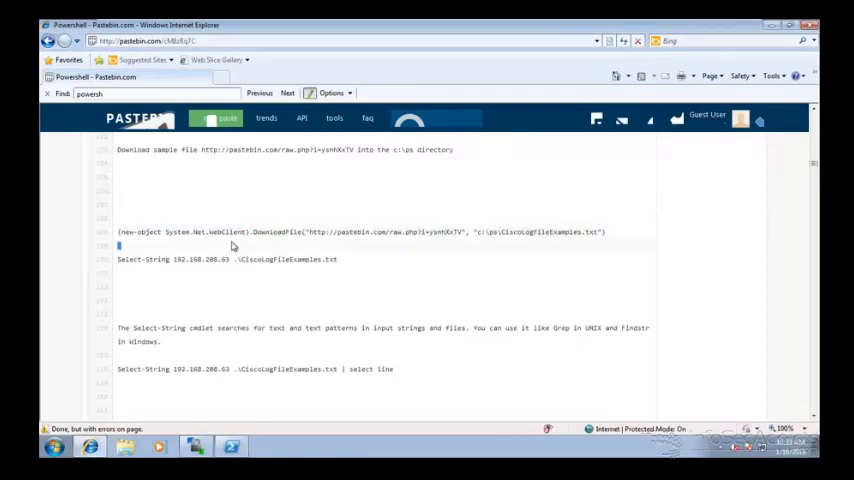
- Copy the Cisco log DownloadFile command and the Select-String 192.168.200.63 command from the Pastebin notes
{"action": "triple_click", "coordinate": [360, 232]}
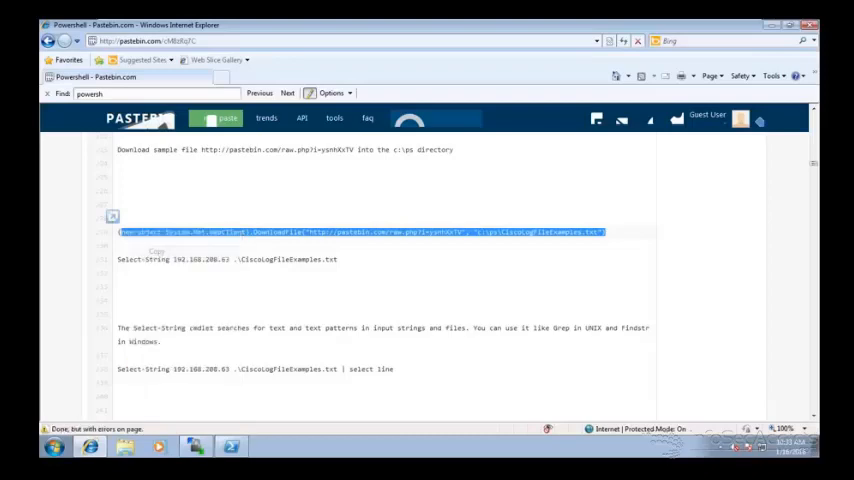
{"action": "left_click", "coordinate": [232, 446]}
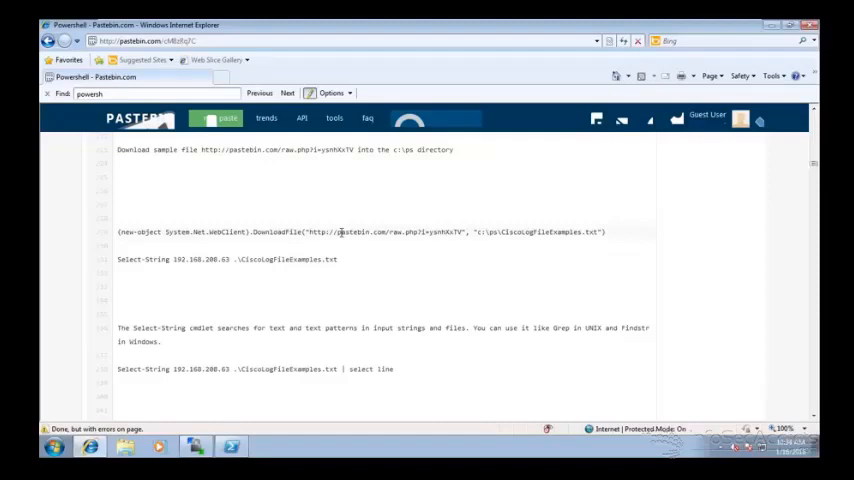
{"action": "mouse_move", "coordinate": [336, 254]}
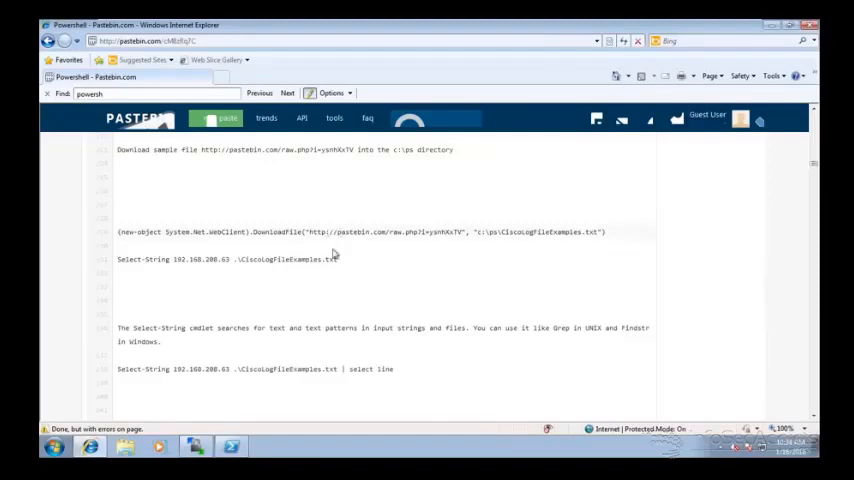
{"action": "double_click", "coordinate": [288, 260]}
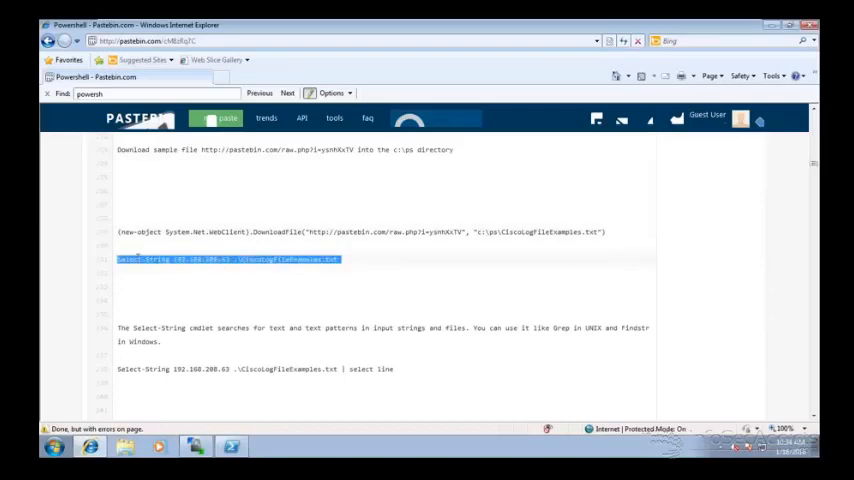
{"action": "mouse_move", "coordinate": [144, 262]}
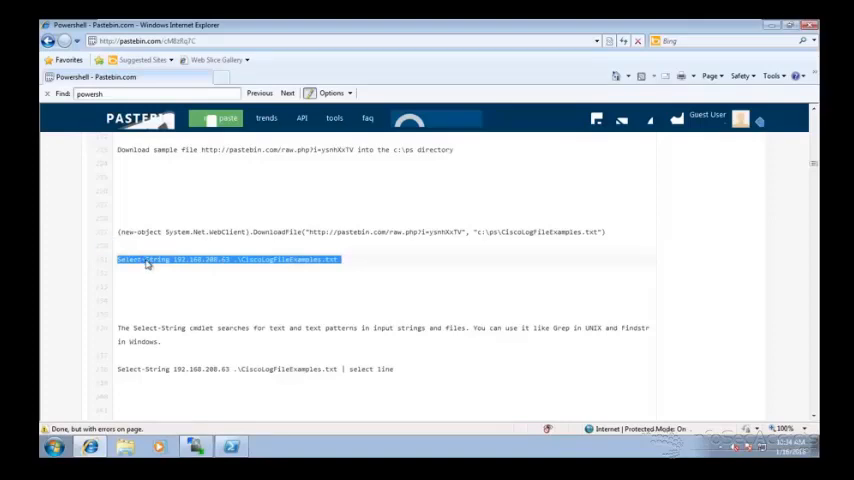
{"action": "left_click", "coordinate": [340, 260]}
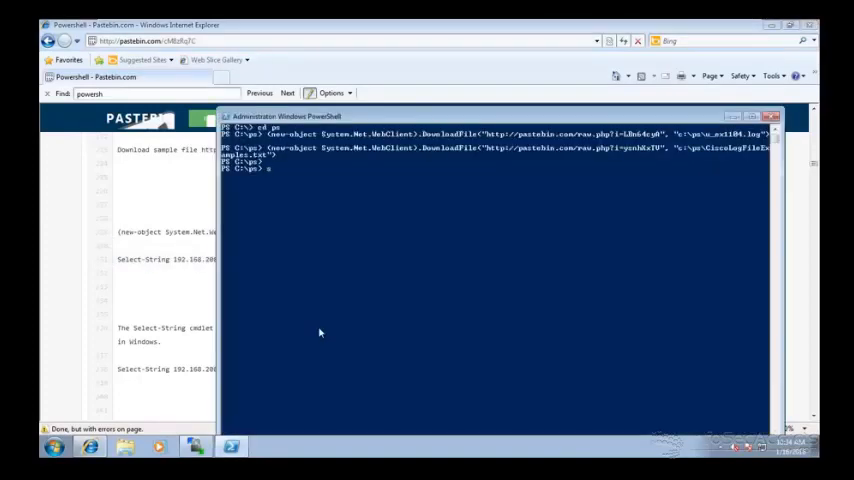
- Search CiscoLogFileExamples.txt for 192.168.200.63, then rerun the search piped to measure for a line count
{"action": "type", "text": "elect-String 192.168.200.63 .\\CiscoLogFileExamples.txt"}
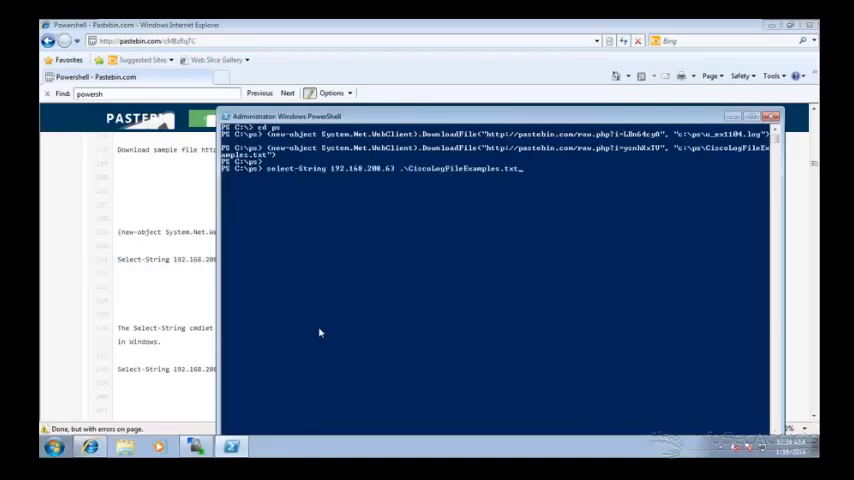
{"action": "key", "text": "Return"}
{"action": "type", "text": "cl"}
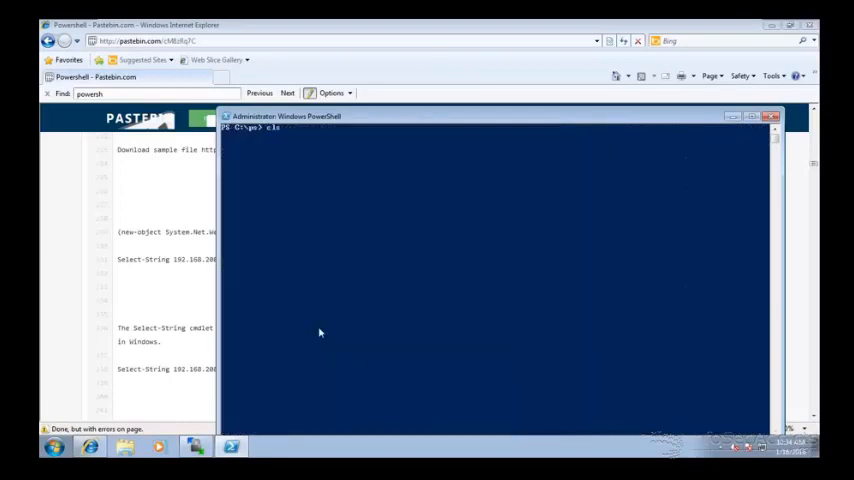
{"action": "type", "text": "select-String 192.168.200.63 .\\CiscoLogFileExamples.txt |"}
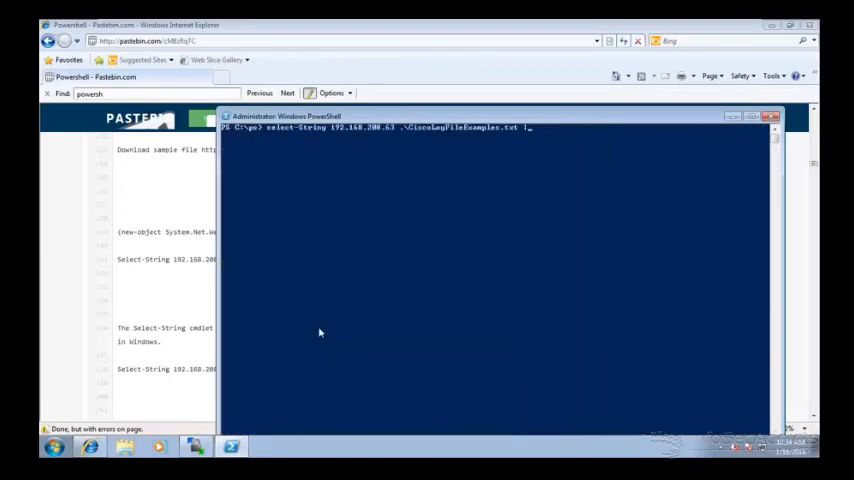
{"action": "type", "text": " measure"}
{"action": "key", "text": "Return"}
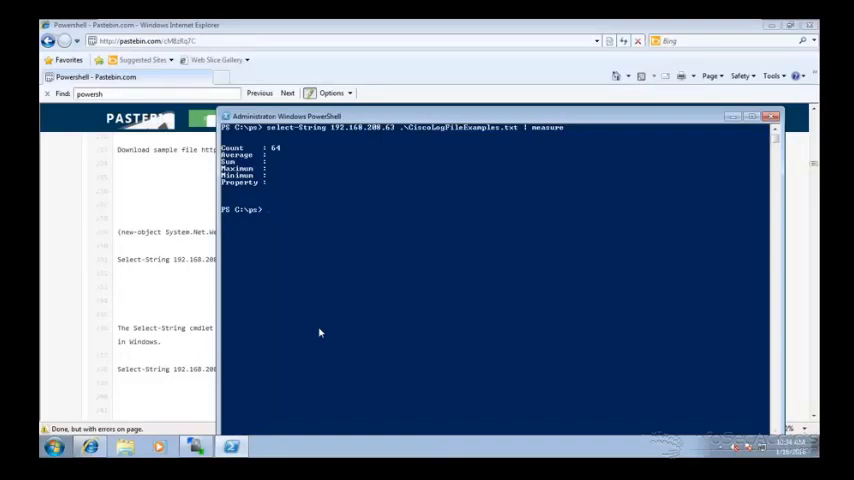
{"action": "mouse_move", "coordinate": [198, 308]}
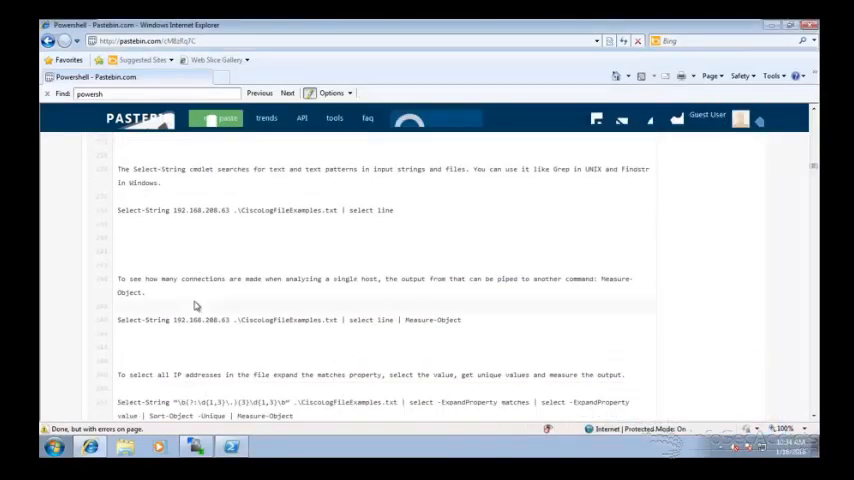
- Bring up the Measure-Object notes and run the 192.168.200.63 search piped to select line
{"action": "scroll", "scroll_direction": "up", "scroll_amount": 3}
{"action": "type", "text": "select-String 192.168.208.63 .\\CiscoLogFileExamples.txt | select line|measure"}
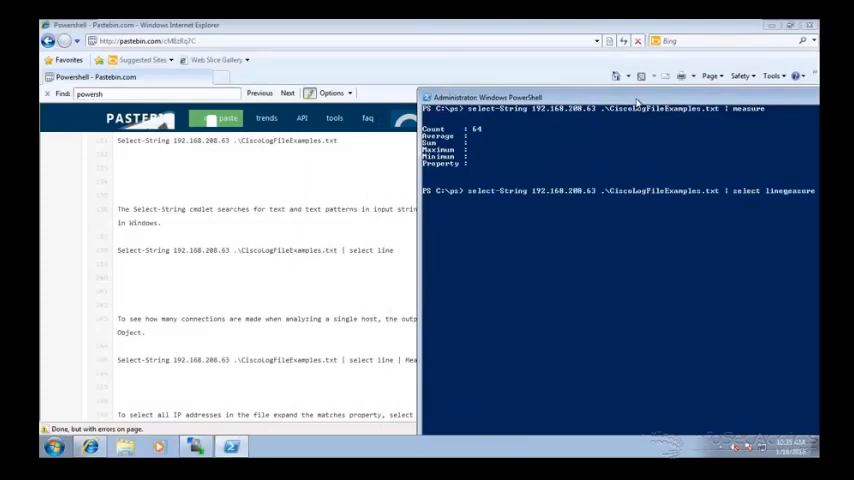
{"action": "key", "text": "Return"}
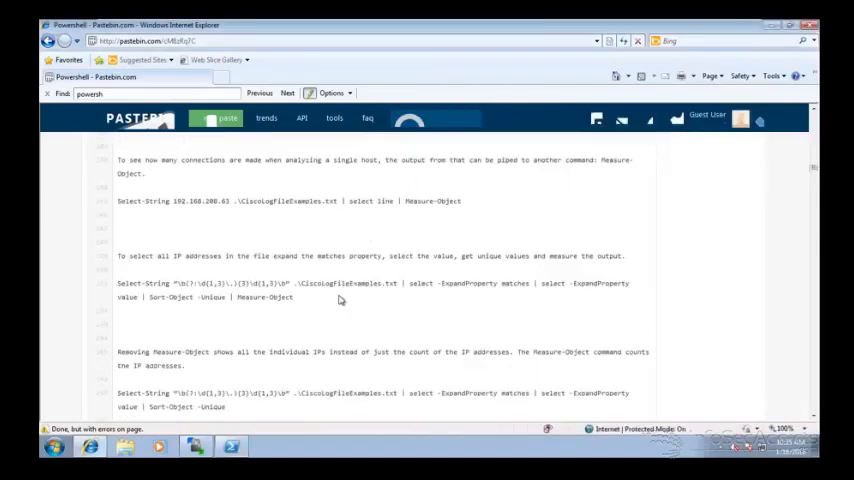
{"action": "scroll", "scroll_direction": "down", "scroll_amount": 3}
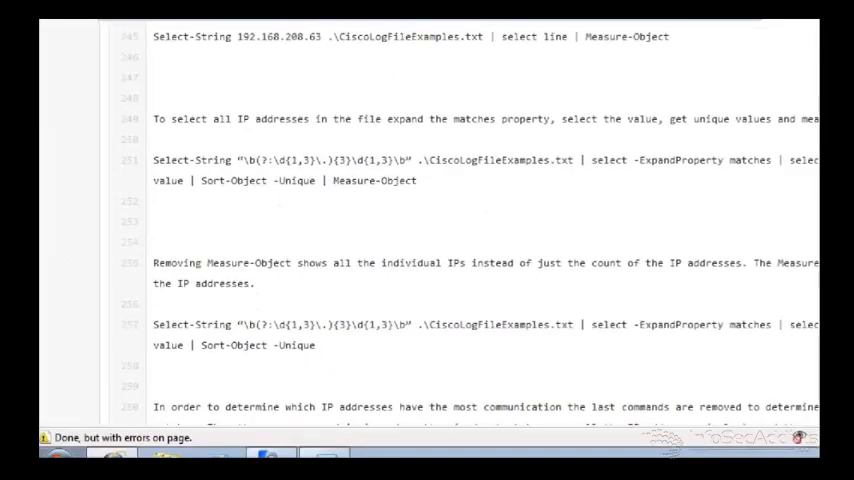
{"action": "scroll", "scroll_direction": "up", "scroll_amount": 3}
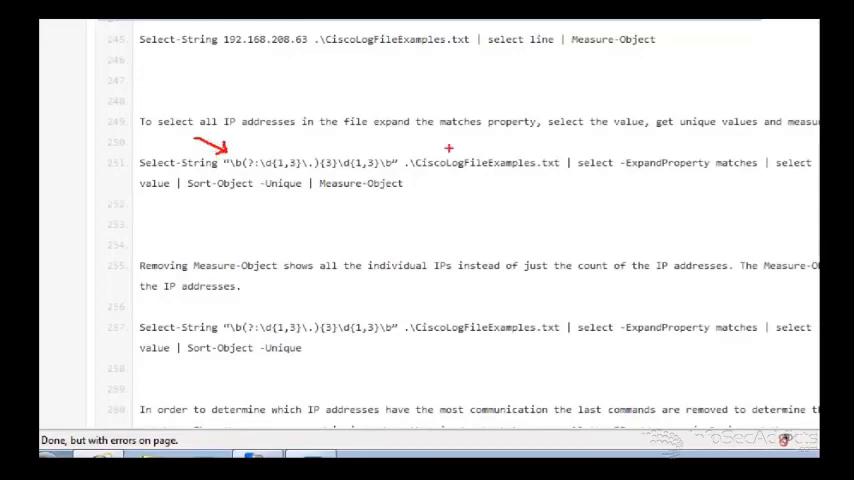
{"action": "mouse_move", "coordinate": [652, 180]}
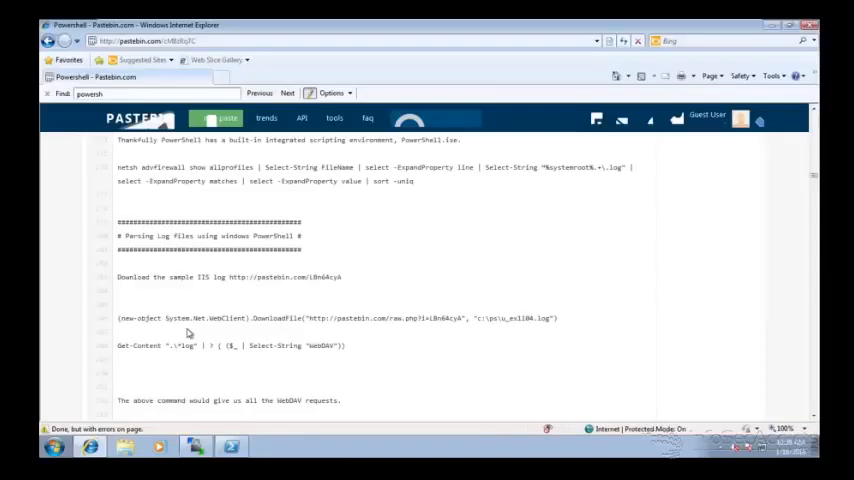
- Scroll to the log-parsing section and select the Get-Content command filtering for "WebDAV"
{"action": "scroll", "scroll_direction": "down", "scroll_amount": 3}
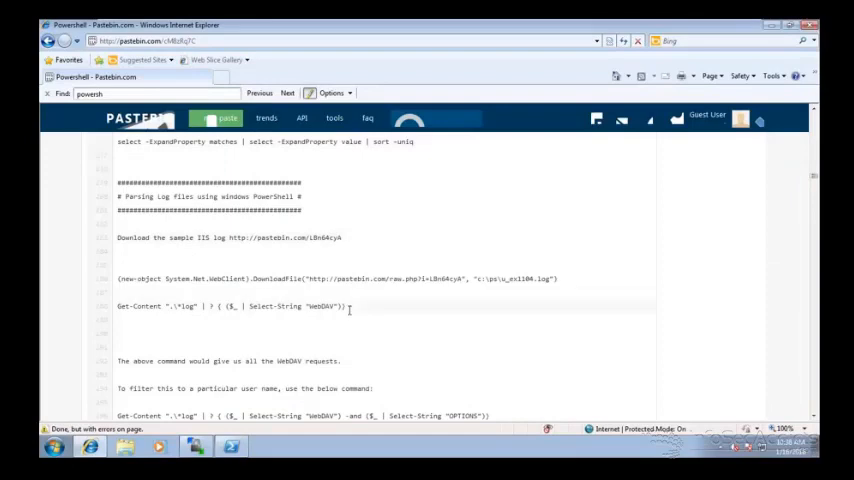
{"action": "triple_click", "coordinate": [234, 306]}
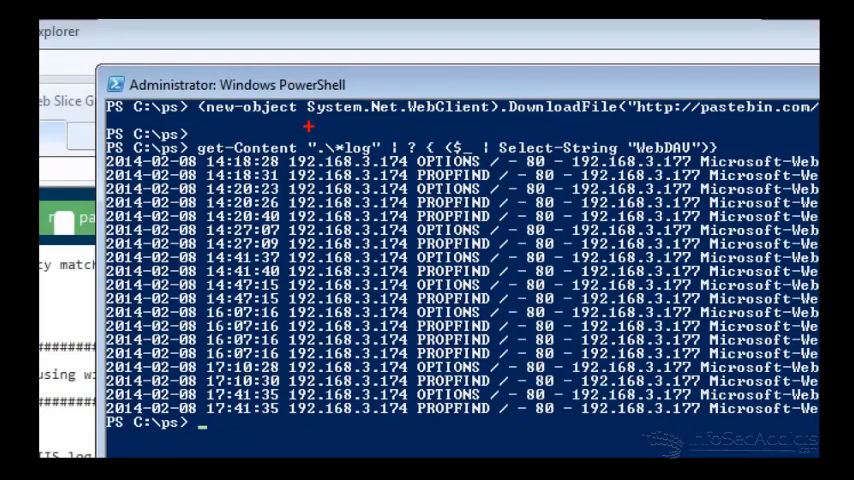
{"action": "mouse_move", "coordinate": [320, 132]}
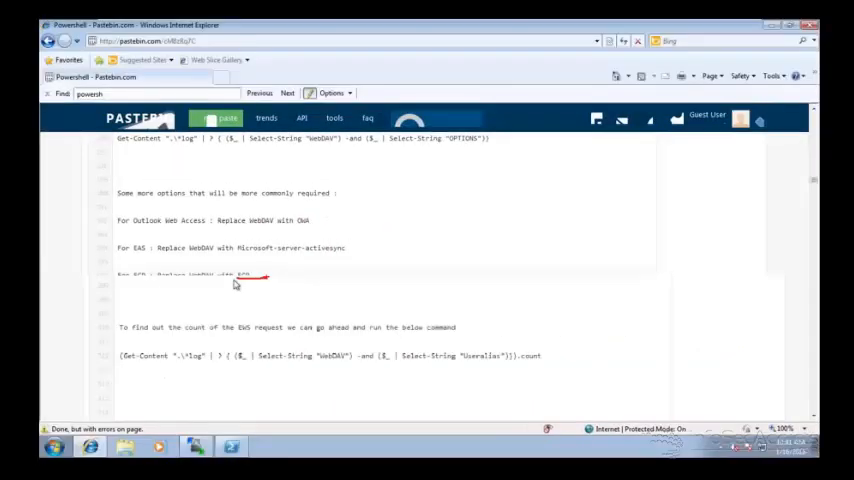
- Scroll to the regular-expressions extraction section and close the scratch Notepad without saving
{"action": "scroll", "scroll_direction": "up", "scroll_amount": 3}
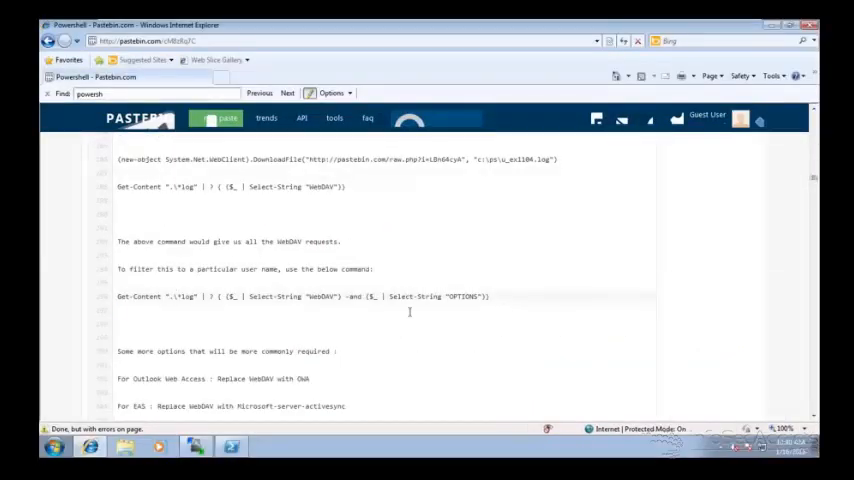
{"action": "scroll", "scroll_direction": "up", "scroll_amount": 3}
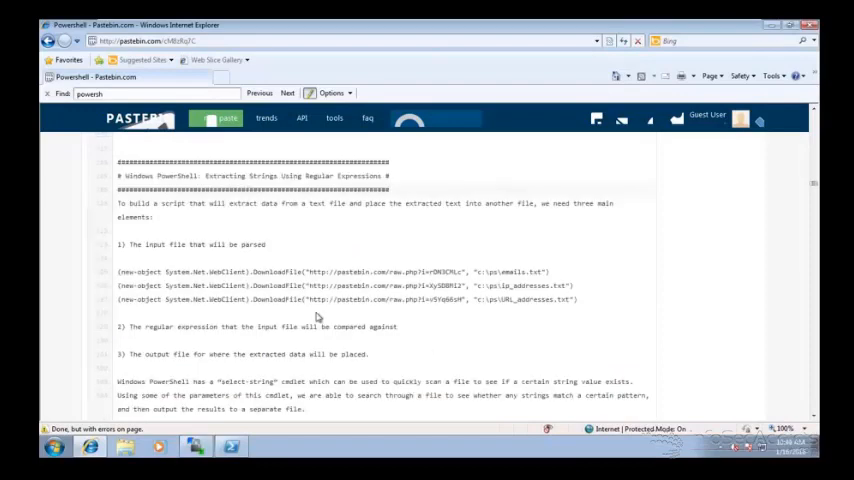
{"action": "scroll", "scroll_direction": "down", "scroll_amount": 3}
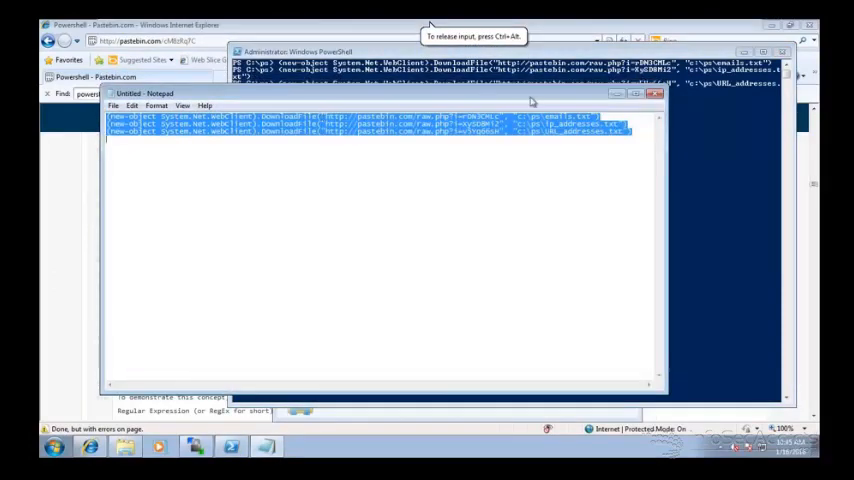
{"action": "left_click", "coordinate": [656, 92]}
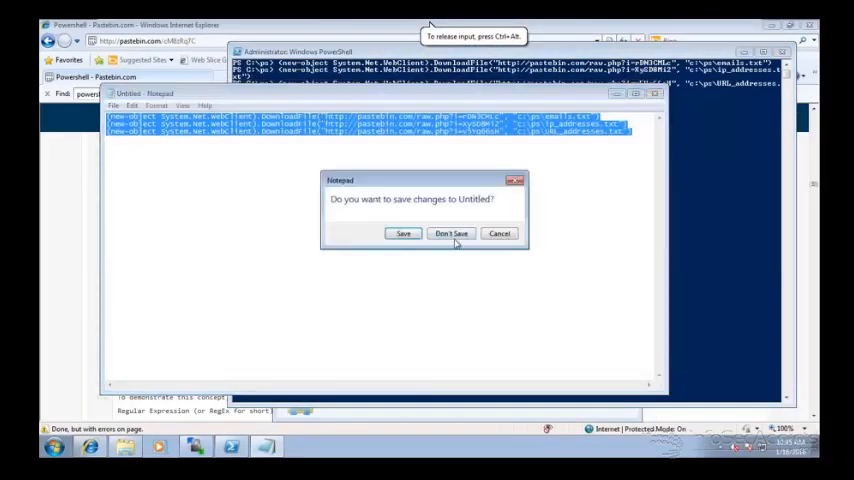
{"action": "left_click", "coordinate": [452, 232]}
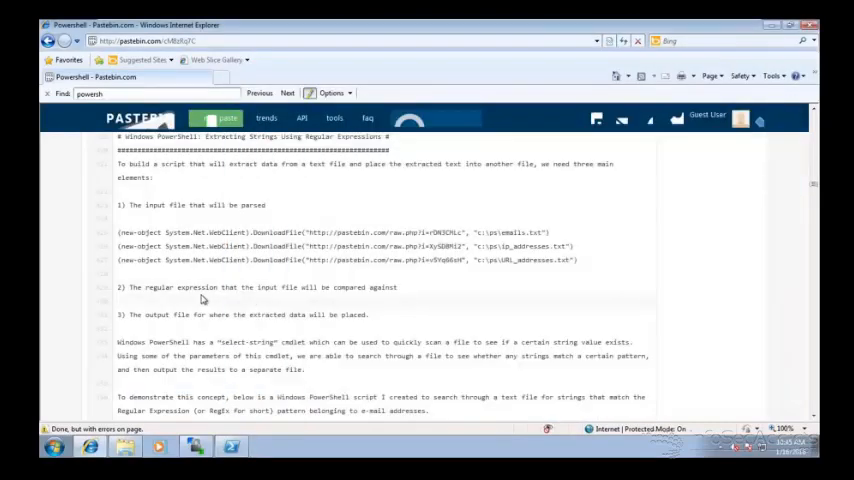
{"action": "scroll", "scroll_direction": "down", "scroll_amount": 3}
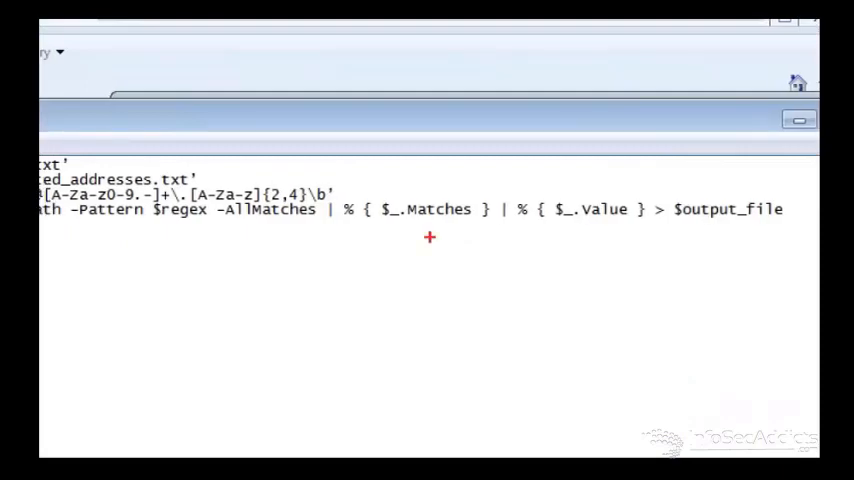
{"action": "mouse_move", "coordinate": [376, 228]}
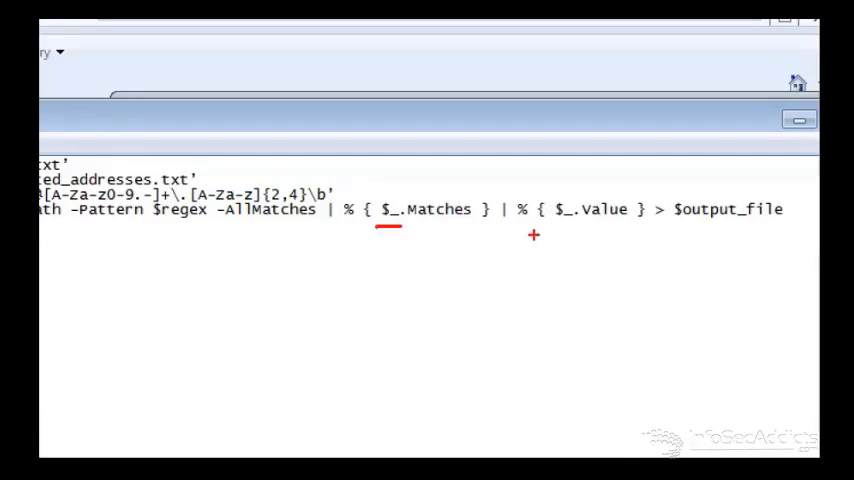
{"action": "left_click_drag", "start_coordinate": [530, 238], "coordinate": [604, 244]}
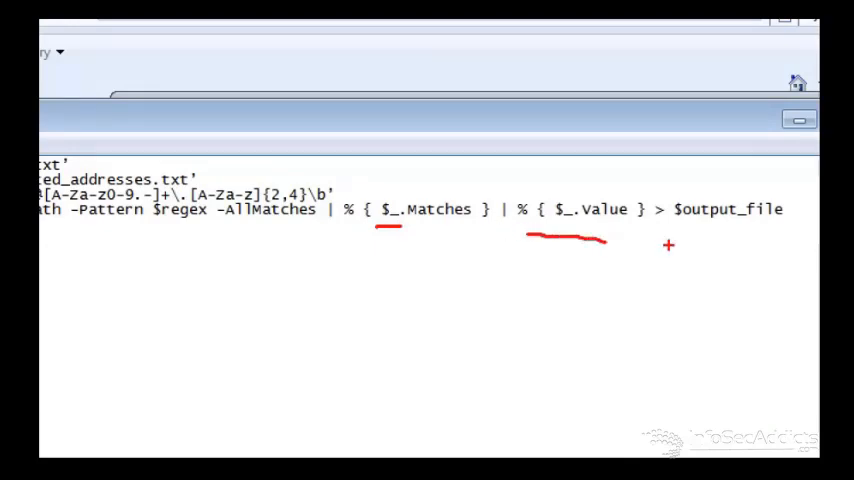
{"action": "left_click_drag", "start_coordinate": [678, 240], "coordinate": [756, 244]}
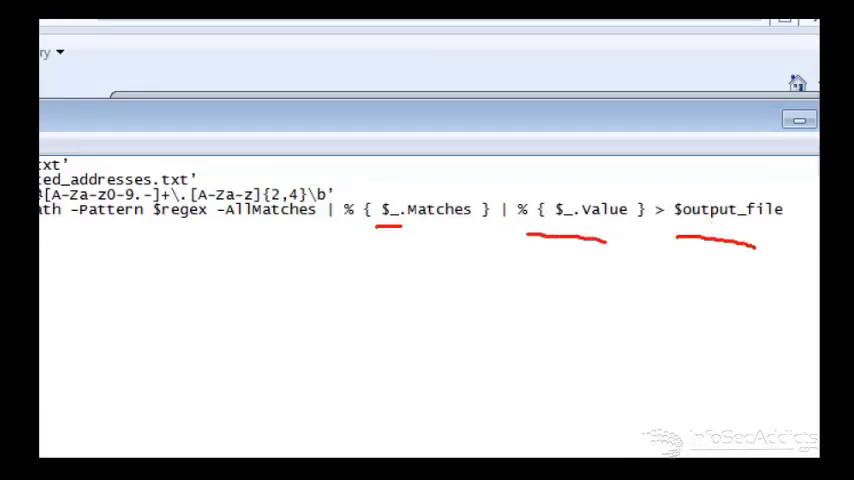
{"action": "mouse_move", "coordinate": [756, 246]}
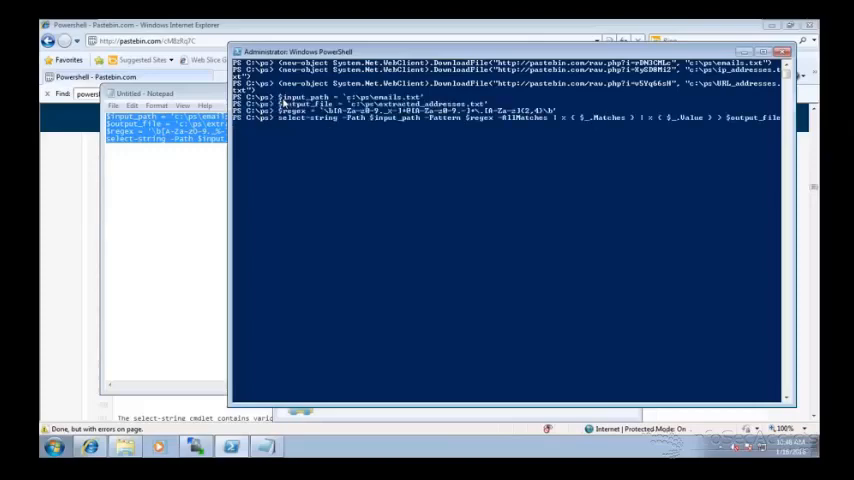
- Run the email-extraction pipeline, then display extracted_addresses.txt listing the extracted email addresses
{"action": "key", "text": "Return"}
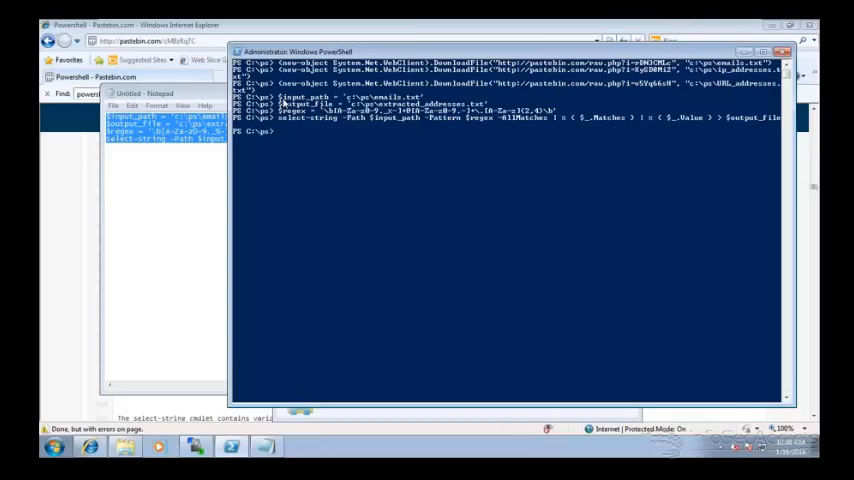
{"action": "type", "text": "typ"}
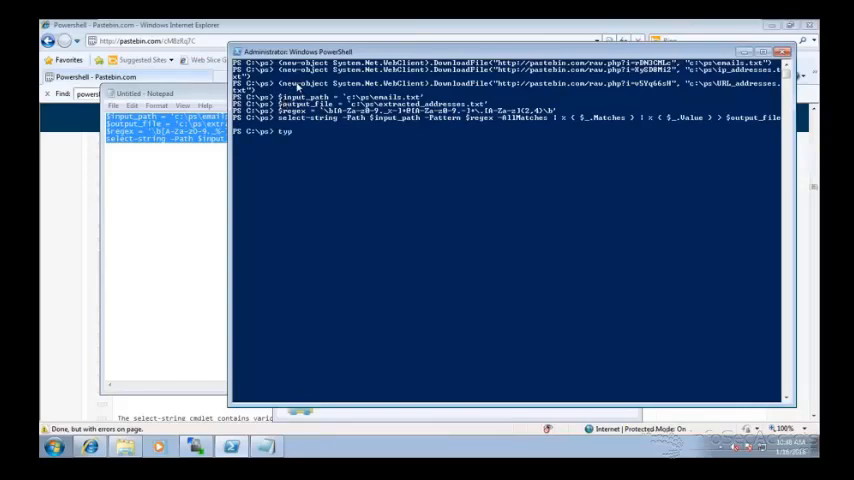
{"action": "type", "text": "e"}
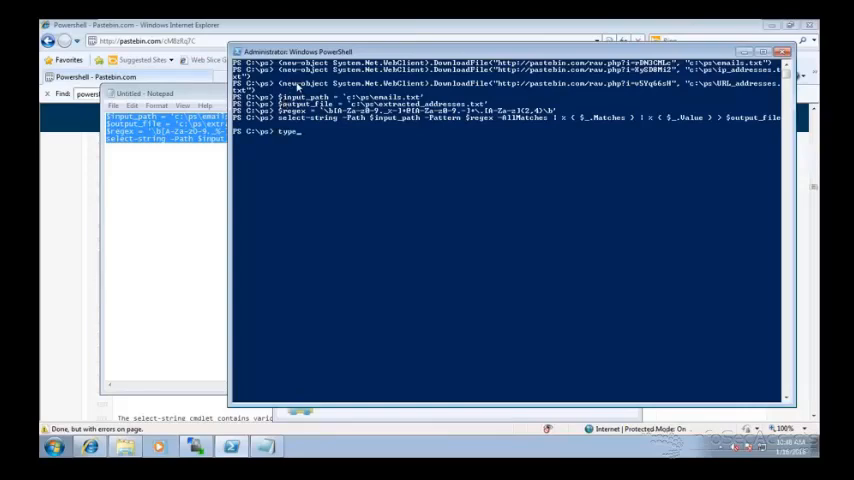
{"action": "type", "text": ".\\extracted_addresses.txt"}
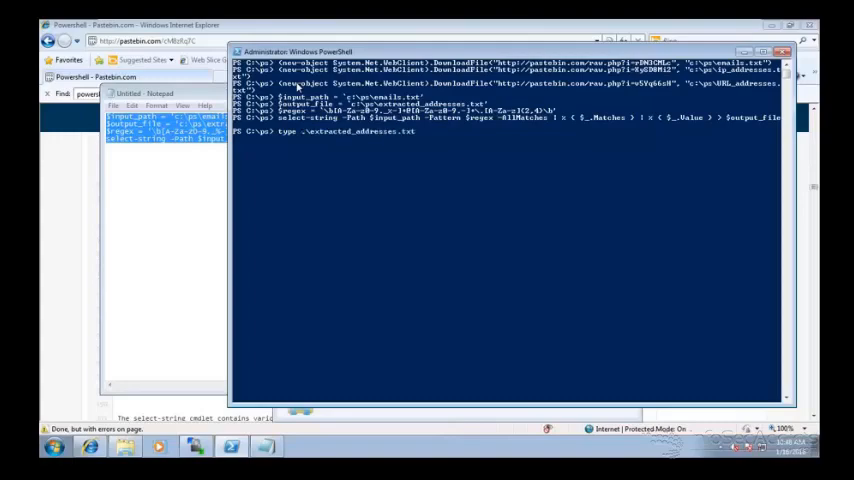
{"action": "key", "text": "Return"}
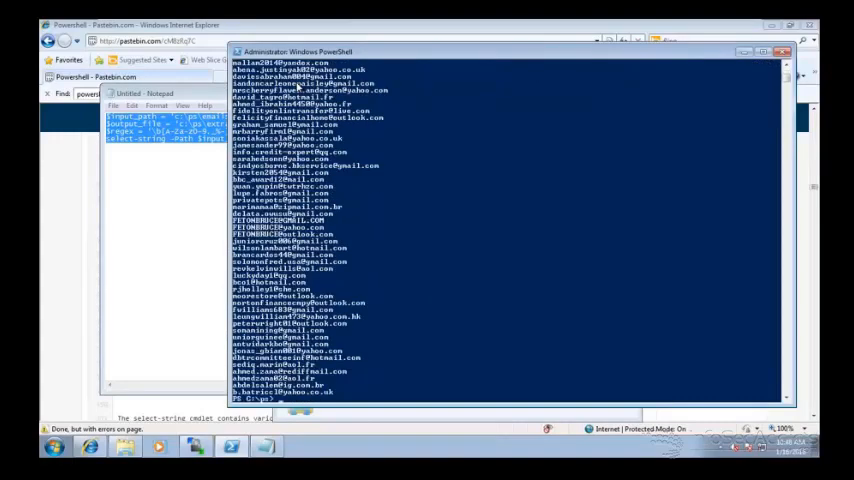